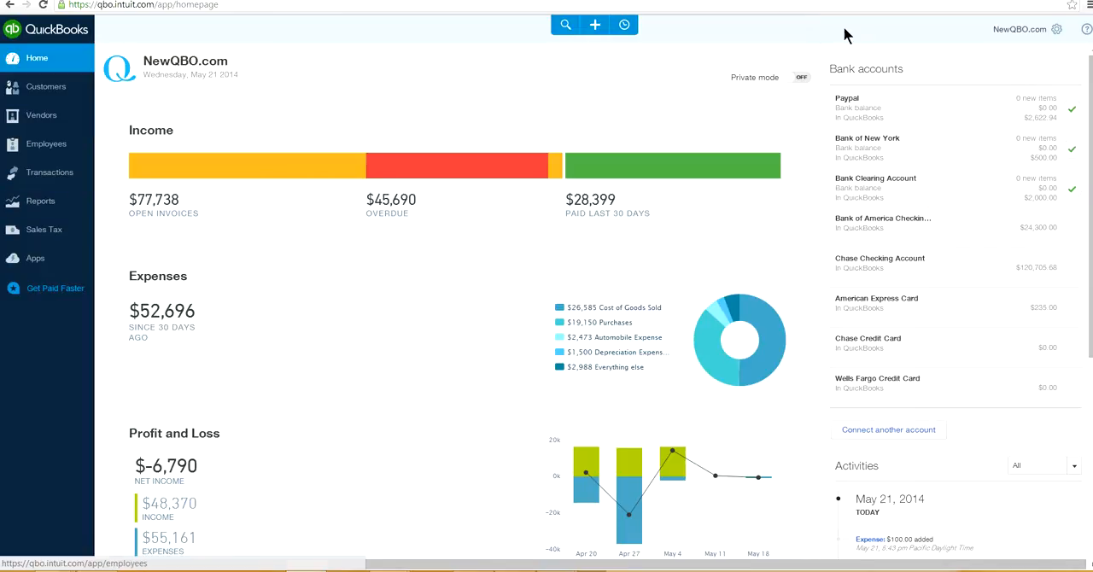
{"action": "mouse_move", "coordinate": [522, 89]}
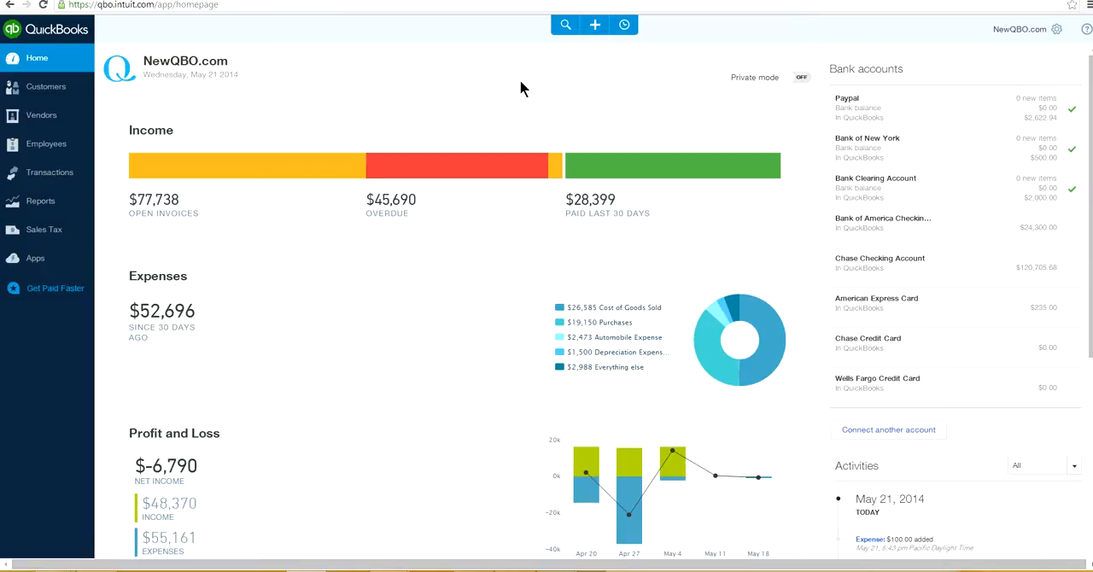
{"action": "mouse_move", "coordinate": [611, 77]}
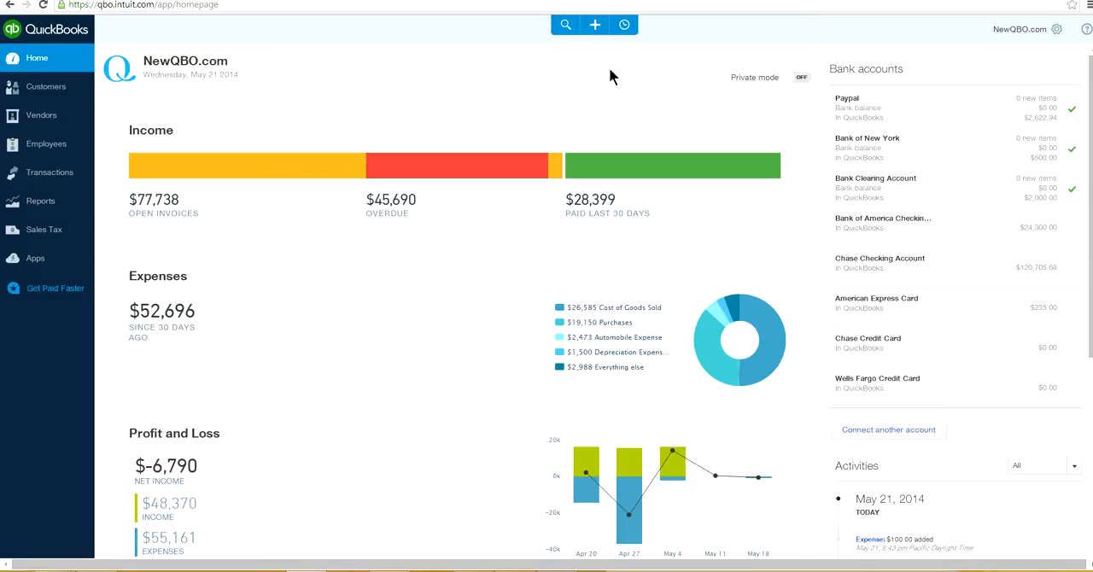
{"action": "mouse_move", "coordinate": [495, 89]}
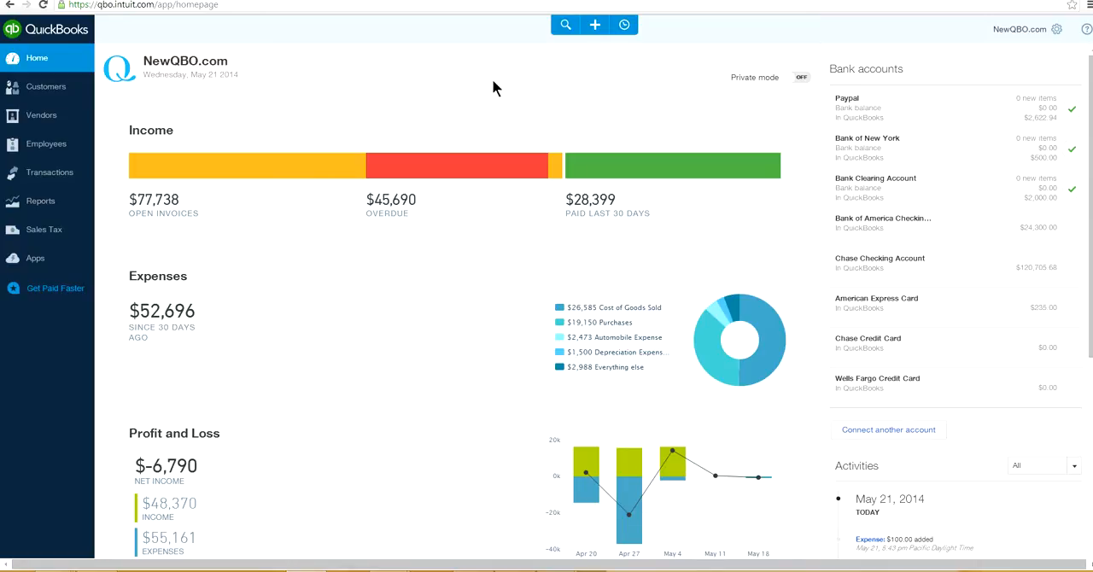
{"action": "mouse_move", "coordinate": [948, 53]}
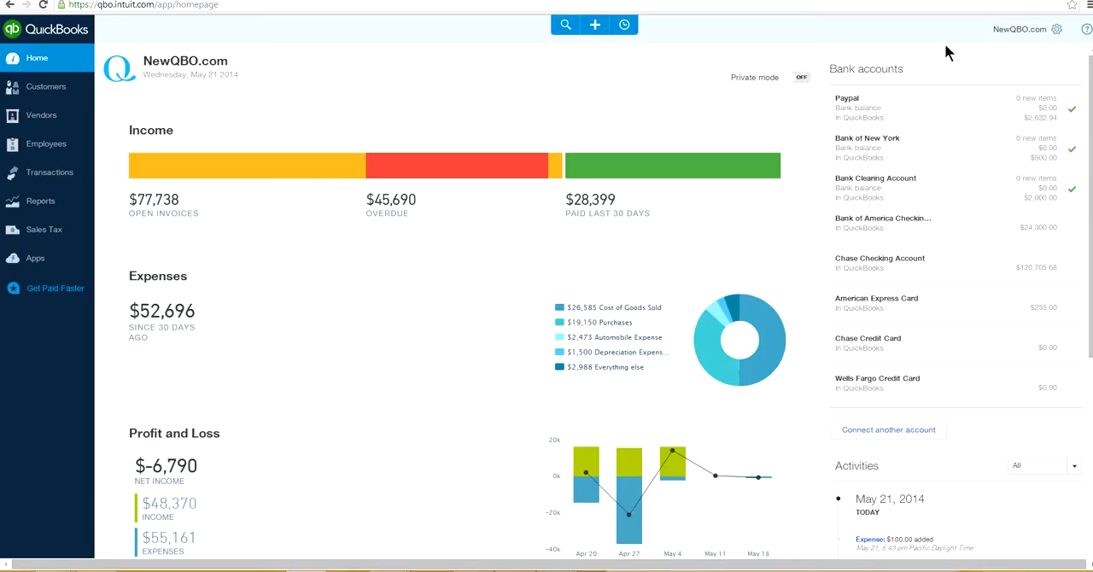
{"action": "mouse_move", "coordinate": [811, 41]}
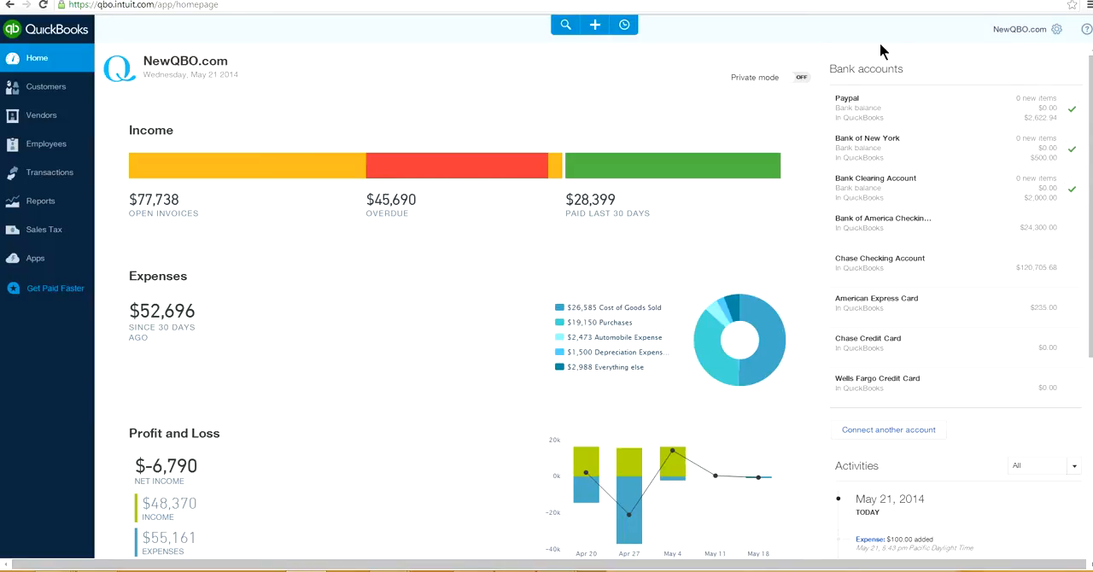
{"action": "mouse_move", "coordinate": [902, 68]}
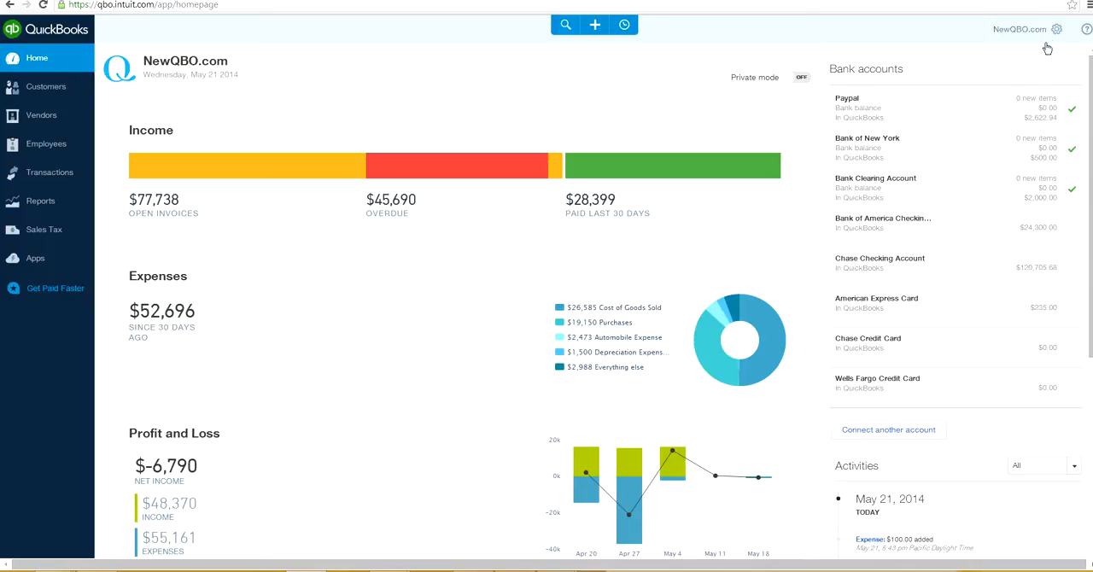
{"action": "mouse_move", "coordinate": [1055, 29]}
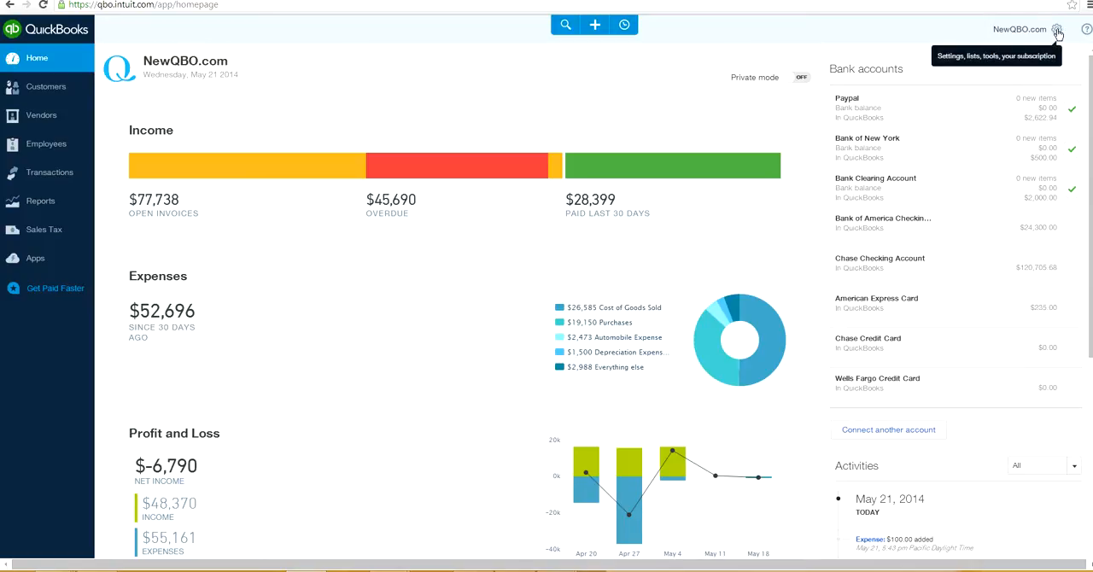
Step: Show the gear menu with Settings, Lists, Tools and Sign Out, then dismiss it
{"action": "left_click", "coordinate": [1057, 29]}
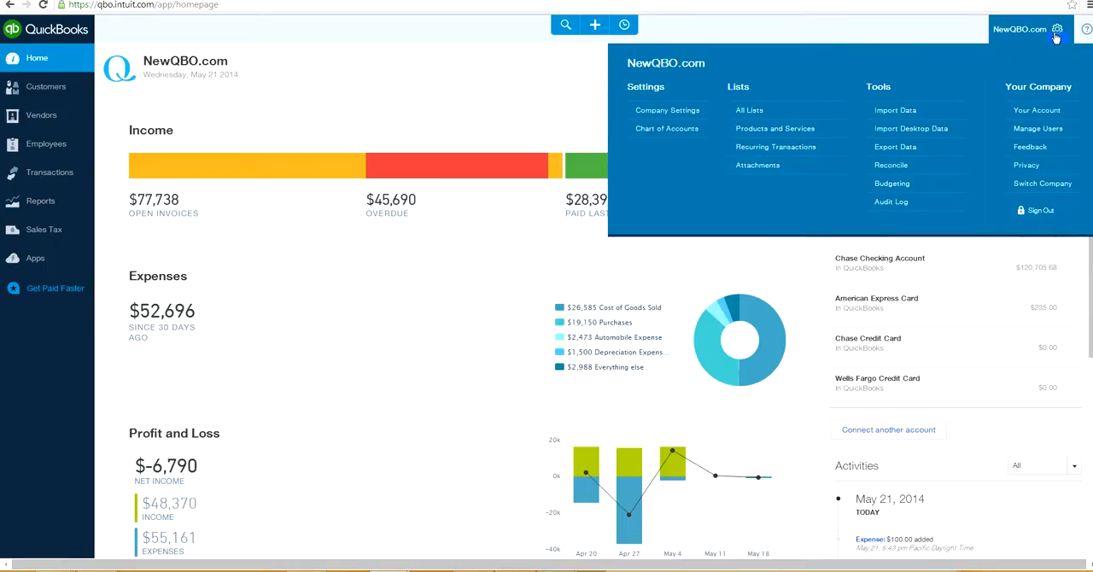
{"action": "mouse_move", "coordinate": [1023, 210]}
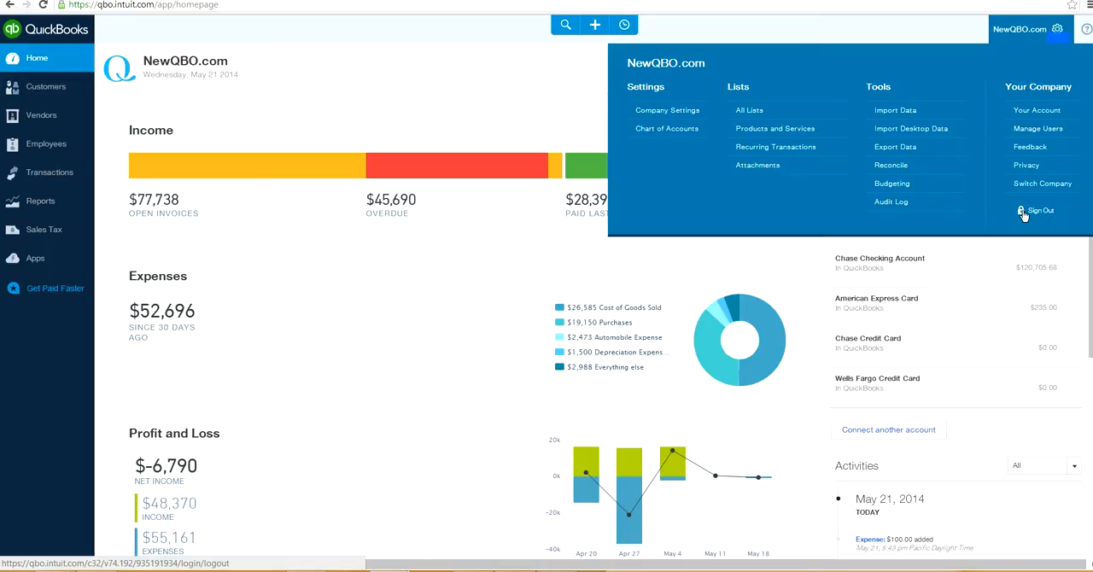
{"action": "mouse_move", "coordinate": [1006, 208]}
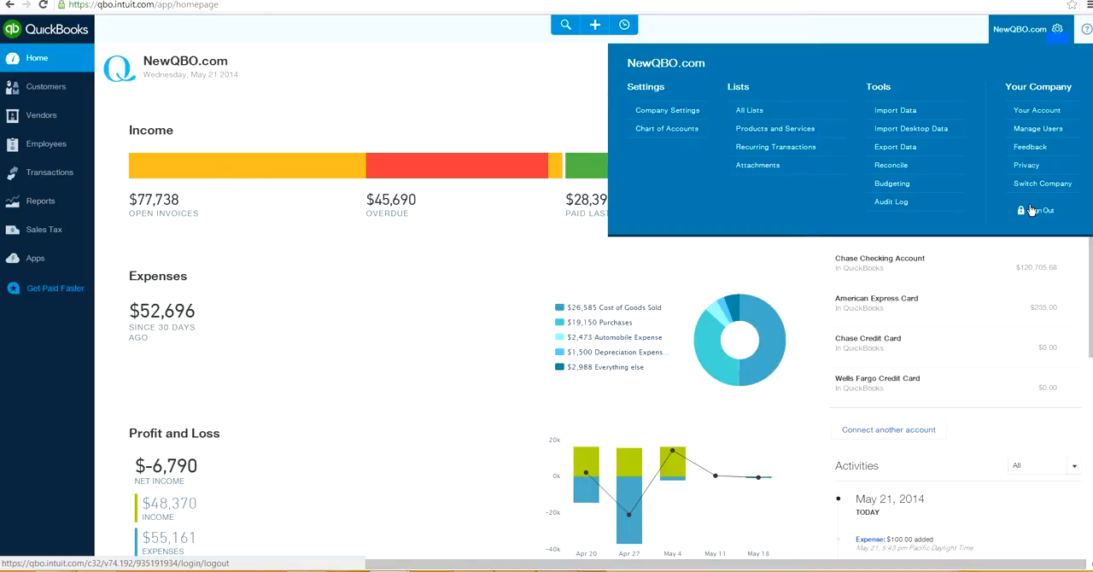
{"action": "mouse_move", "coordinate": [503, 87]}
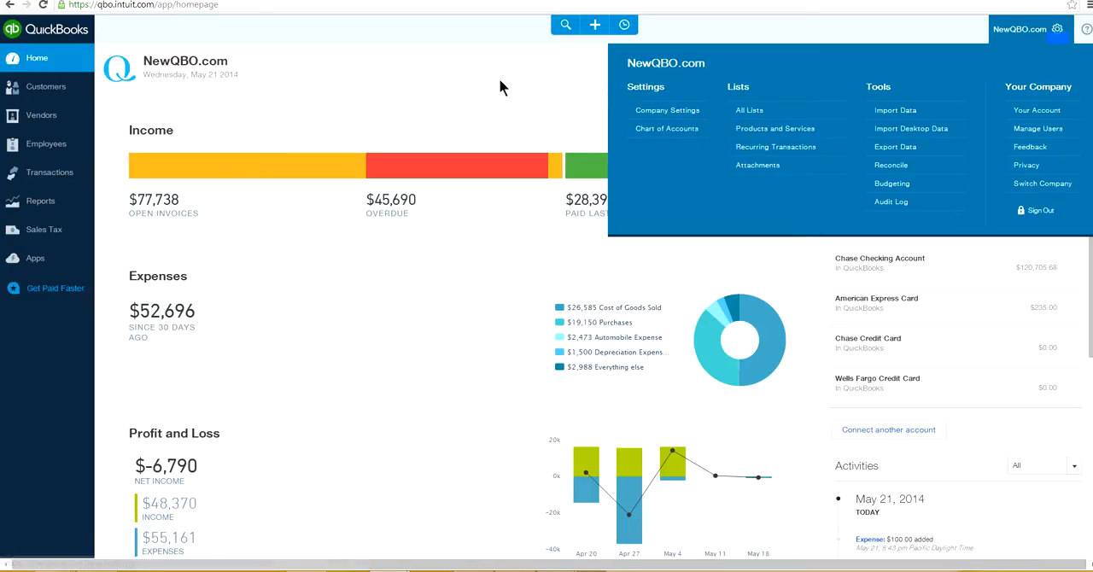
{"action": "left_click", "coordinate": [1056, 29]}
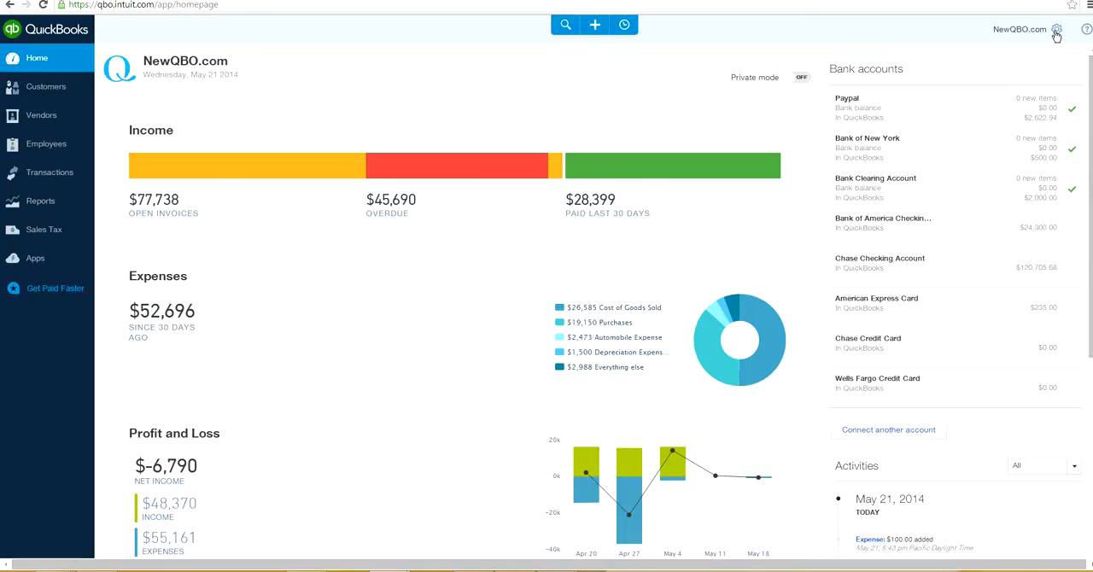
Step: Reopen the gear menu to show Sign Out again, then move on toward the document
{"action": "left_click", "coordinate": [1056, 29]}
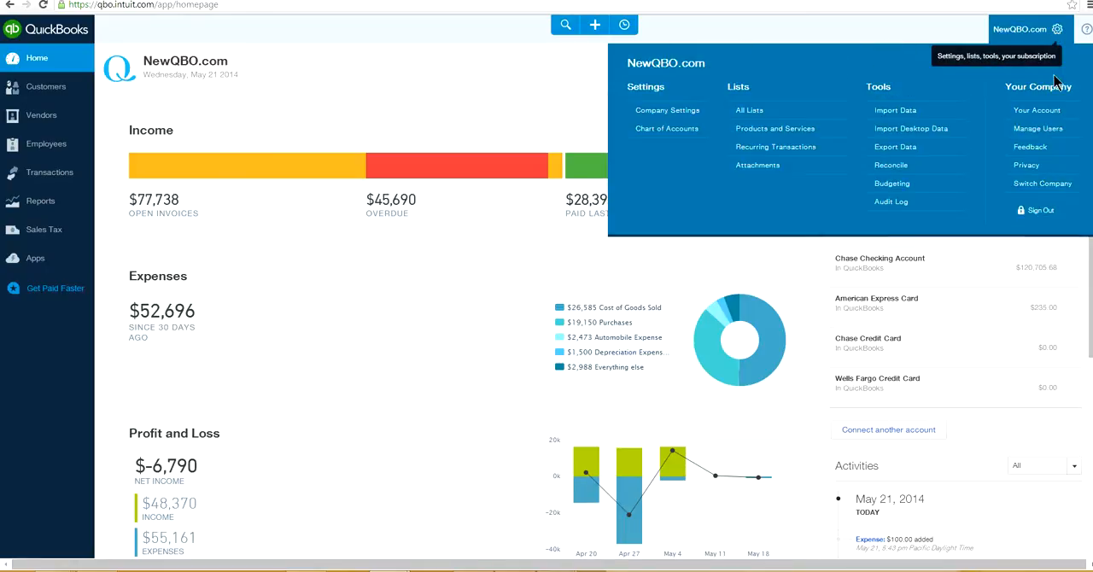
{"action": "left_click", "coordinate": [521, 85]}
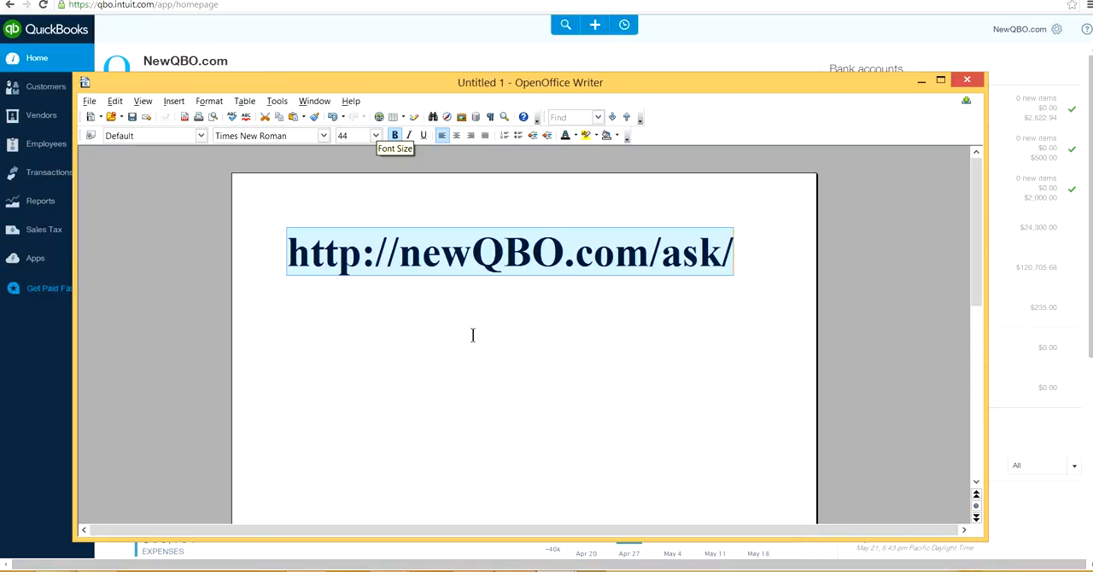
{"action": "mouse_move", "coordinate": [673, 304]}
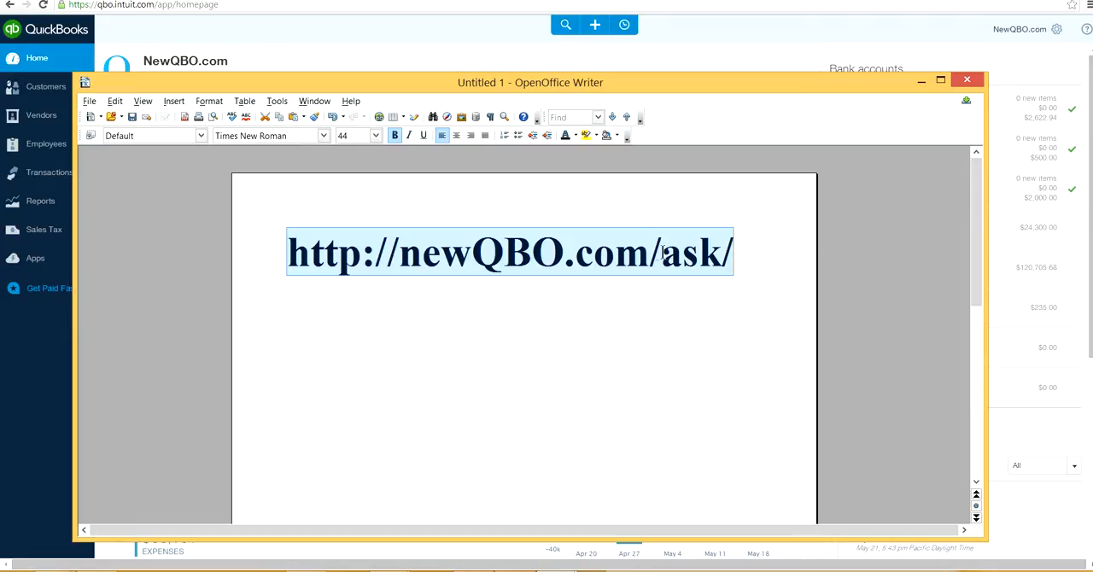
{"action": "left_click", "coordinate": [662, 252]}
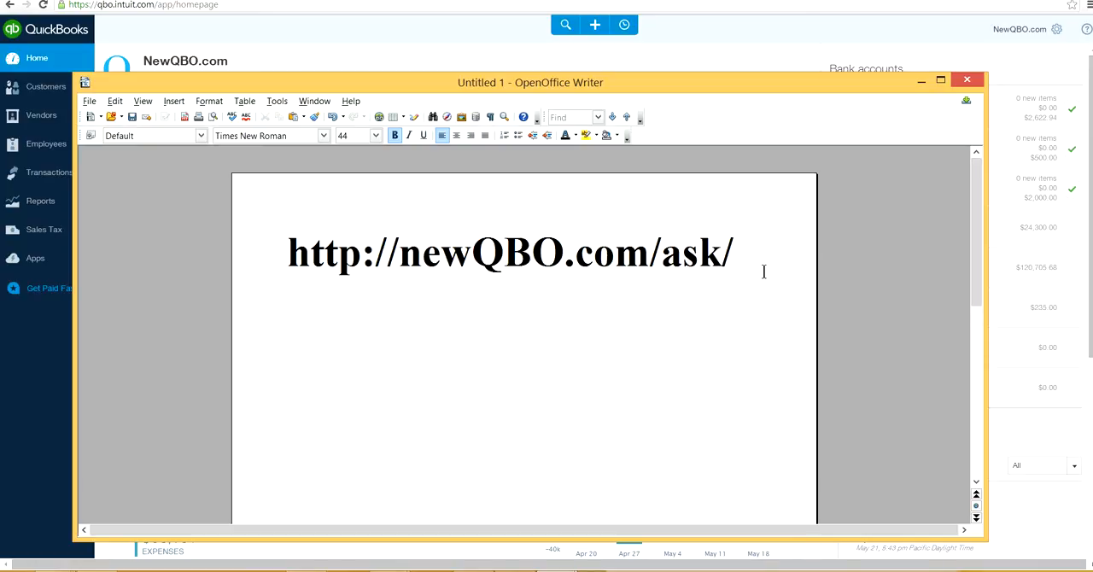
{"action": "left_click", "coordinate": [734, 252]}
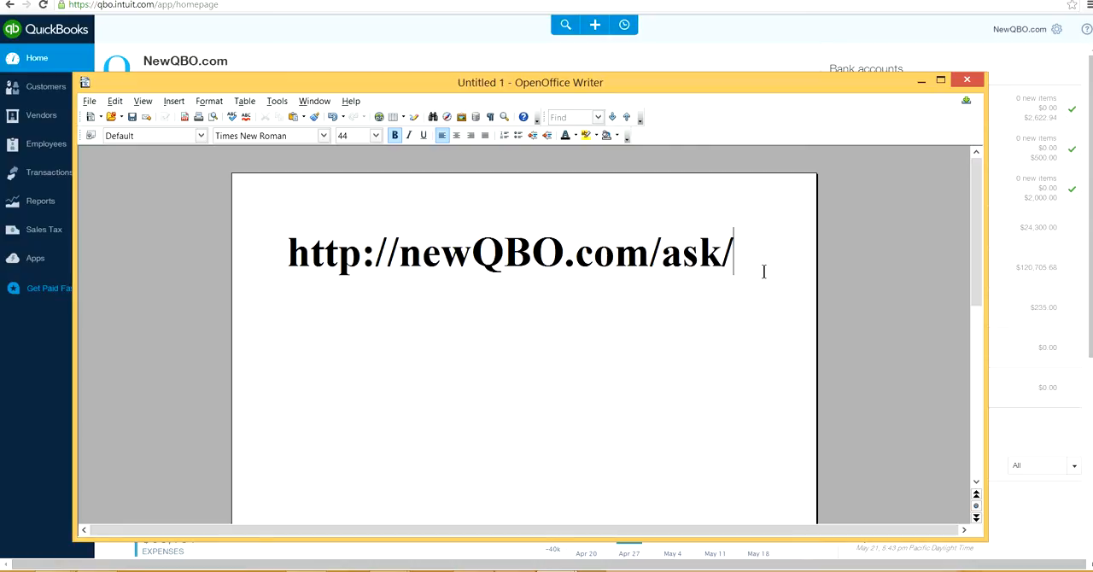